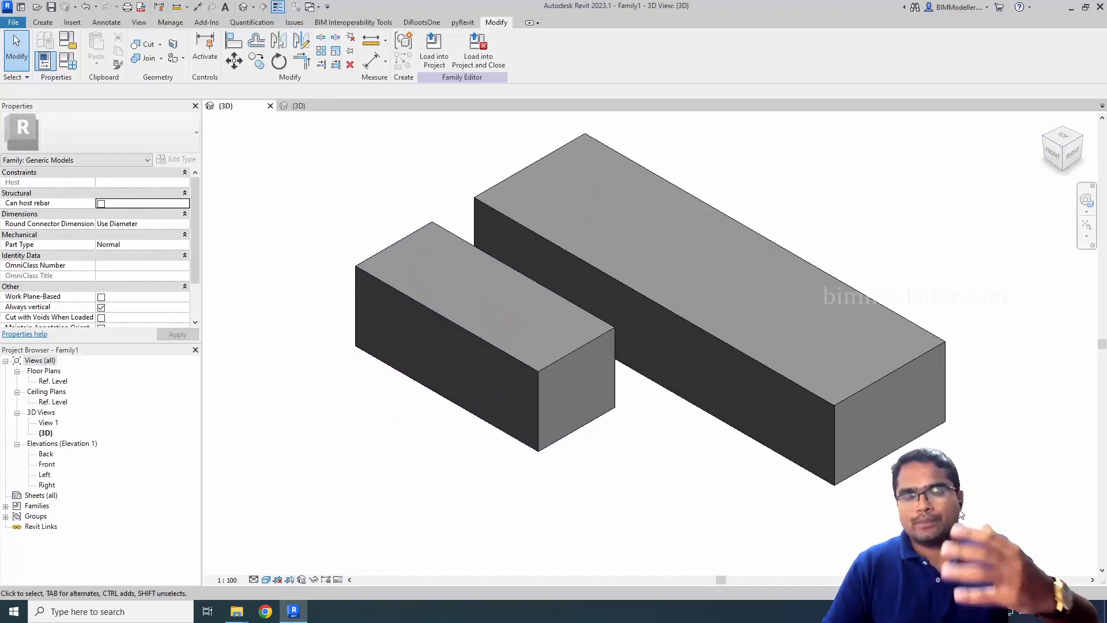
mouse_move(843, 255)
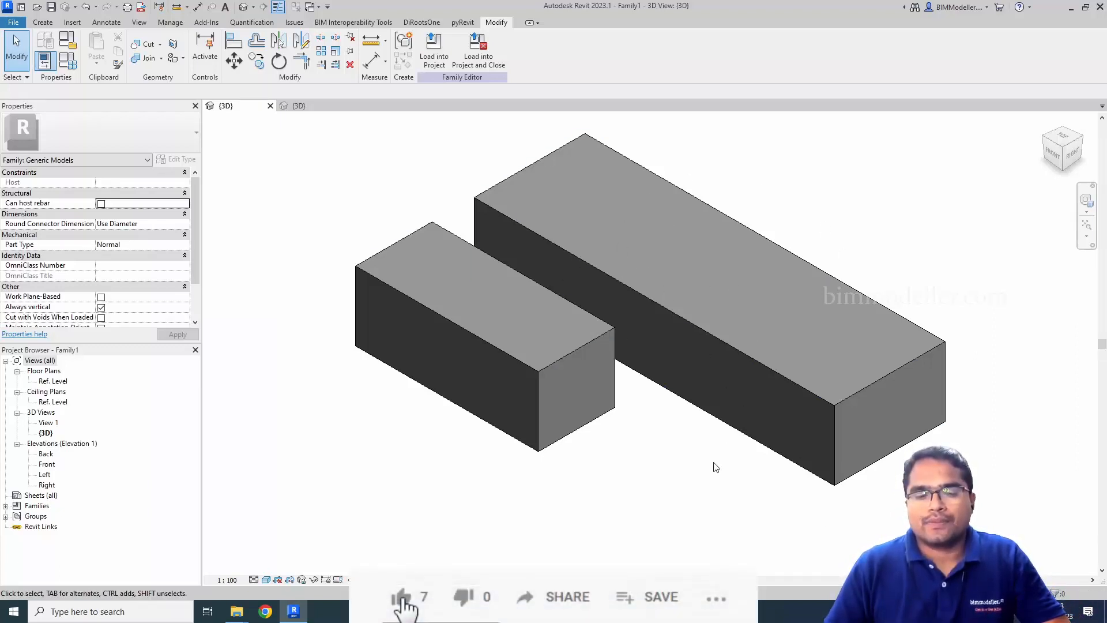
Save the default 3D view's orientation locked as '3D View', then try orbiting it
click(401, 597)
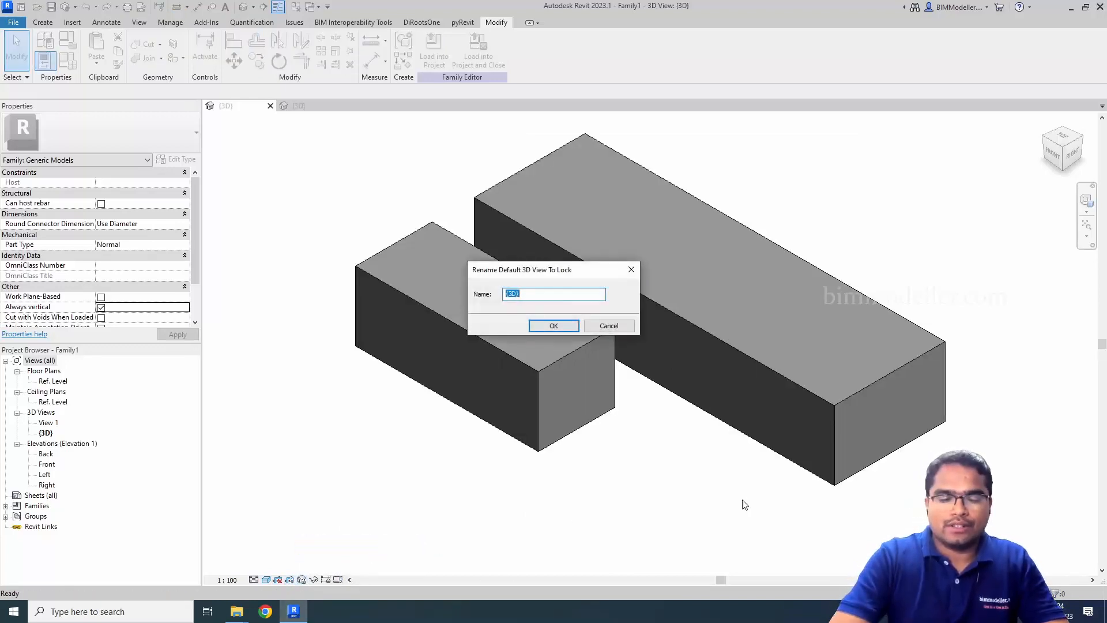
text(3D View)
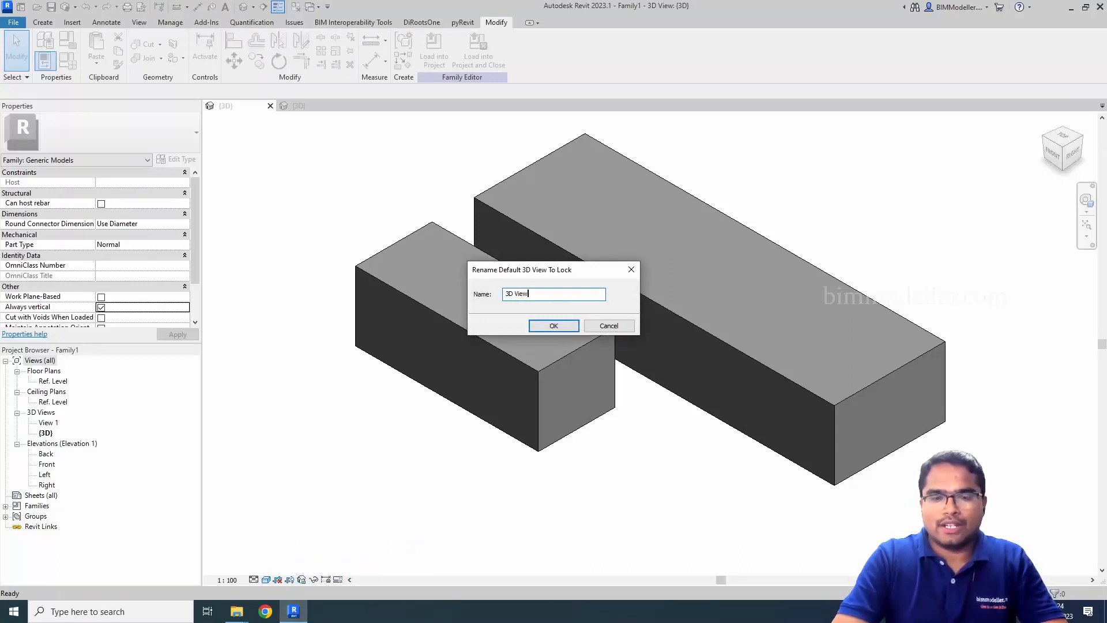
click(554, 325)
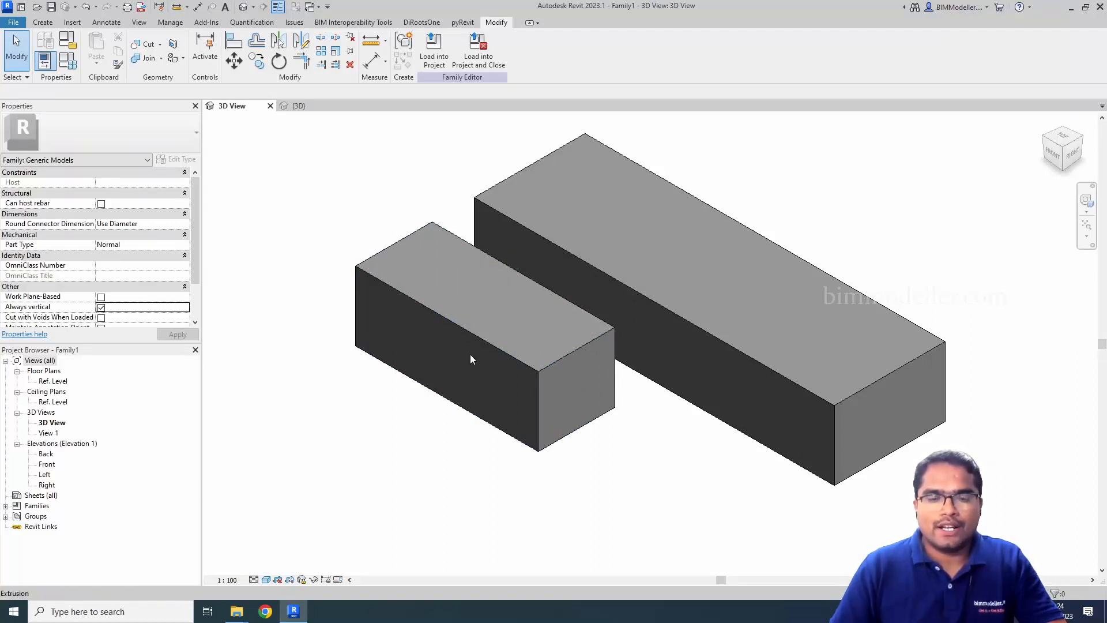
mouse_move(301, 580)
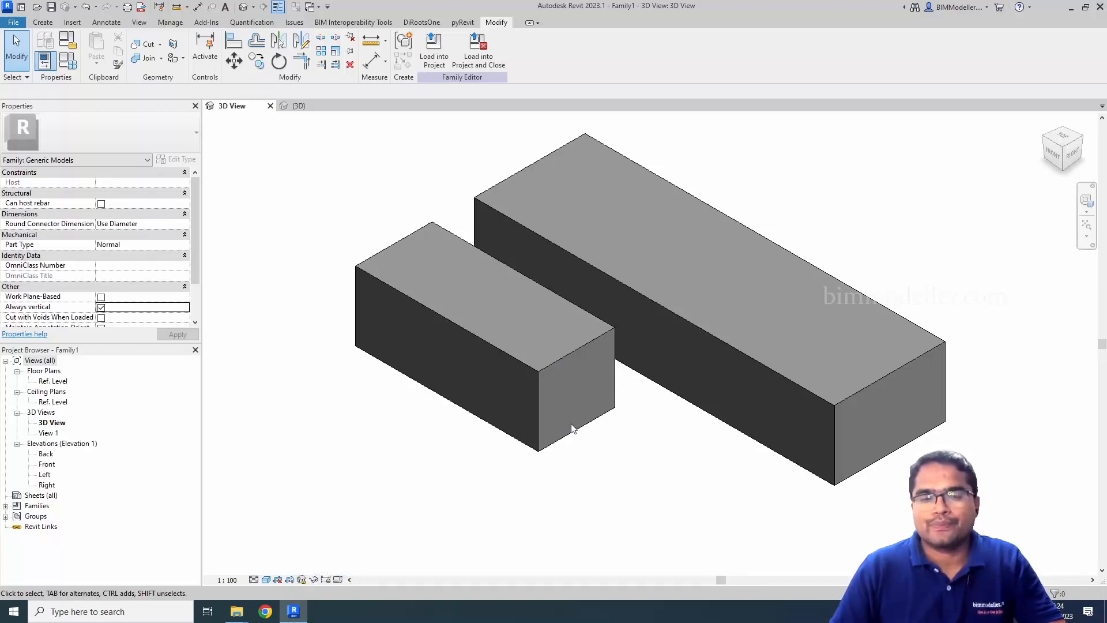
drag(572, 427, 669, 446)
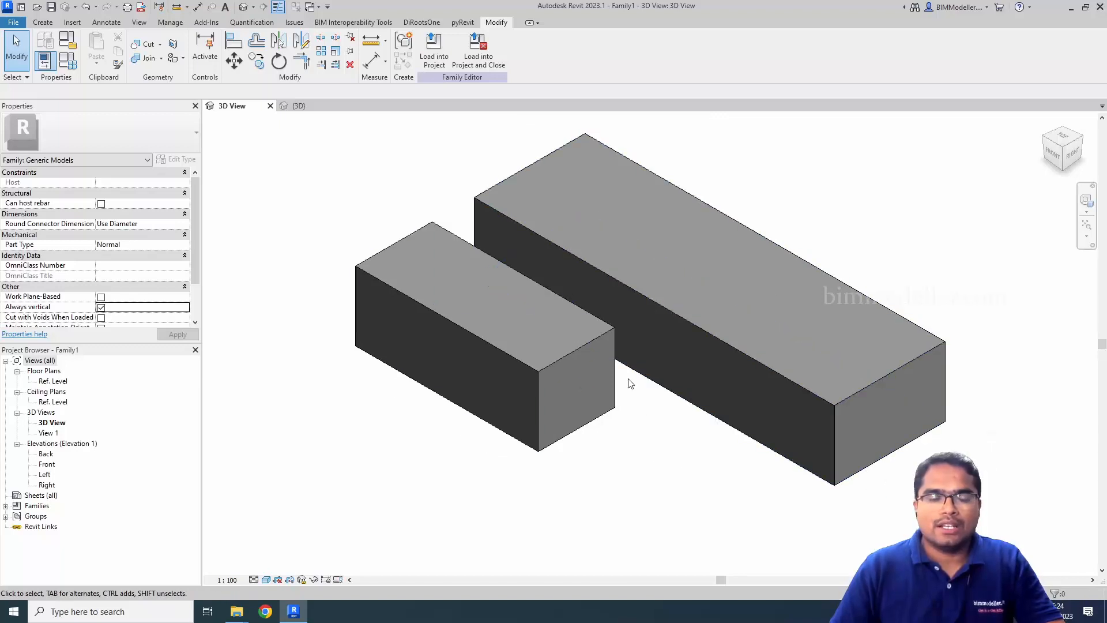
mouse_move(459, 510)
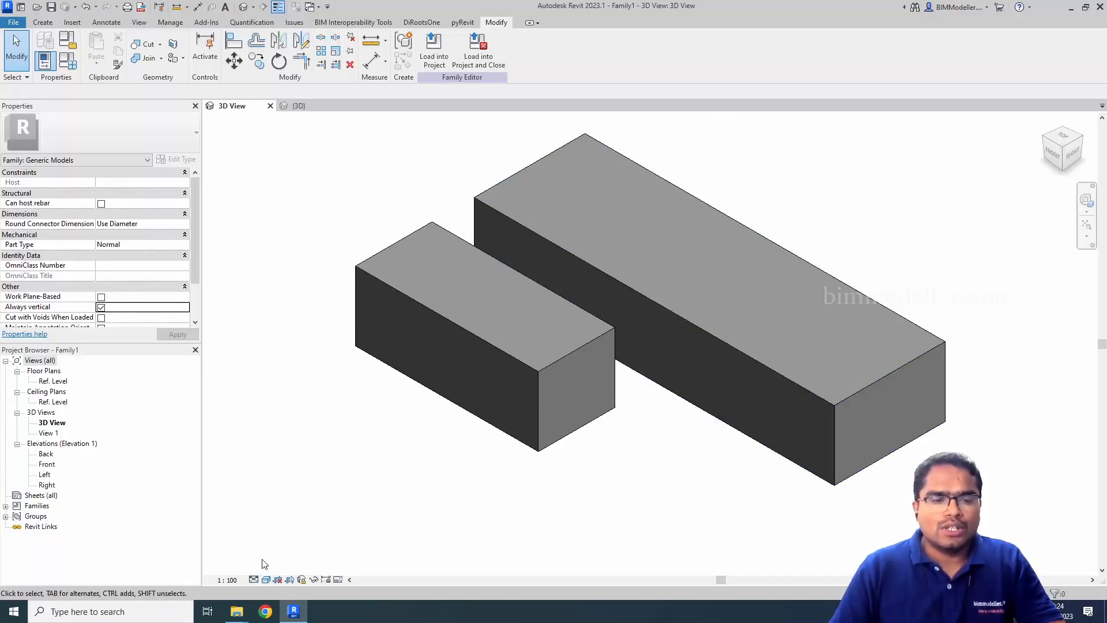
click(278, 579)
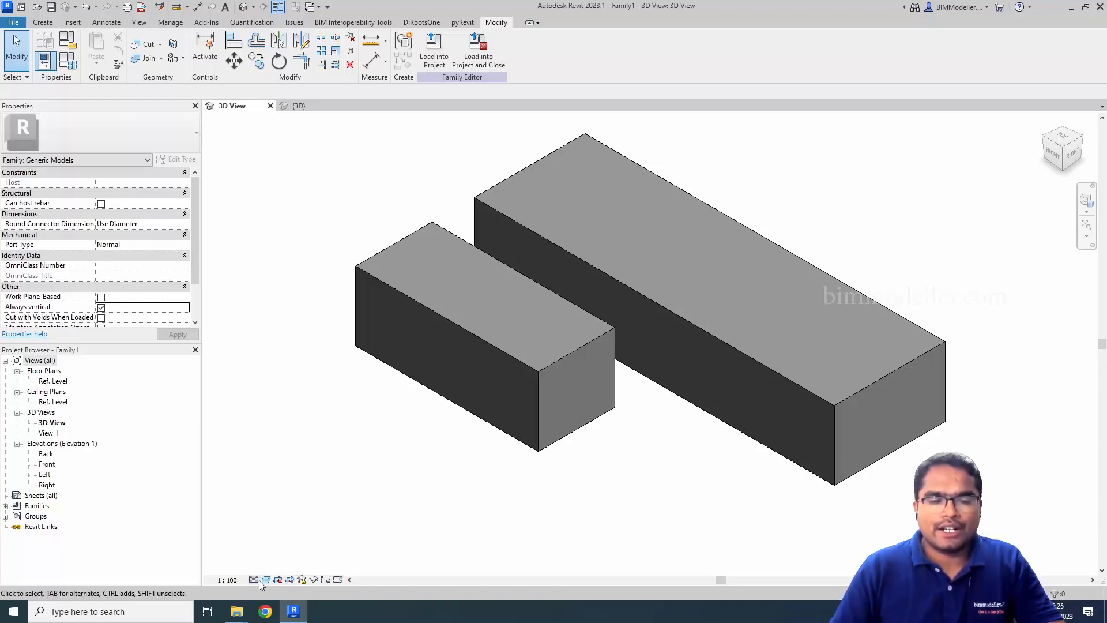
click(253, 579)
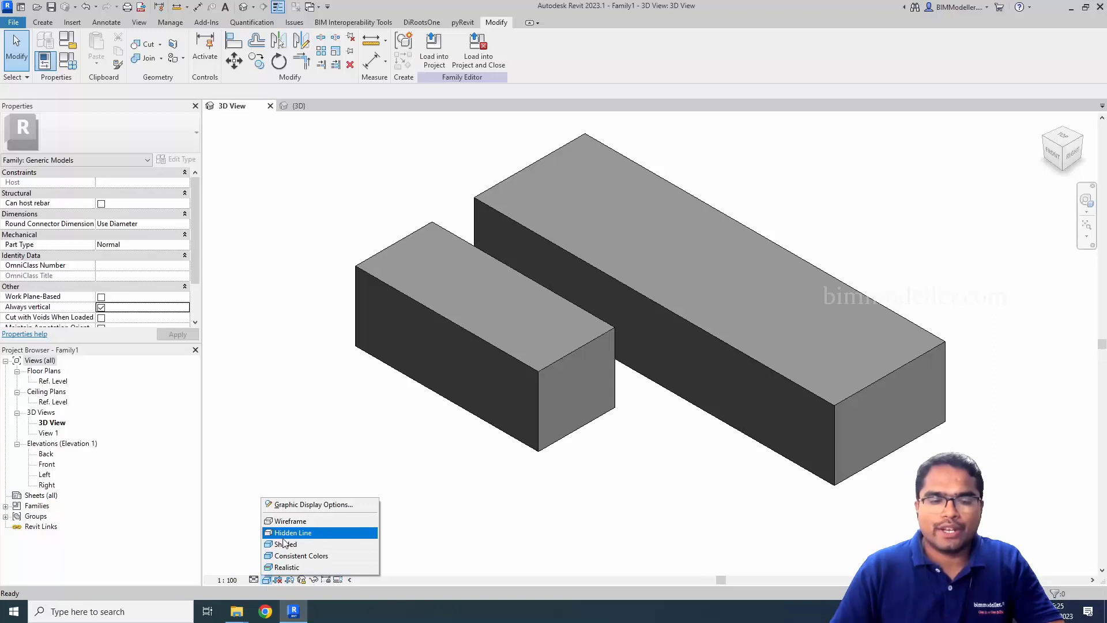
click(292, 532)
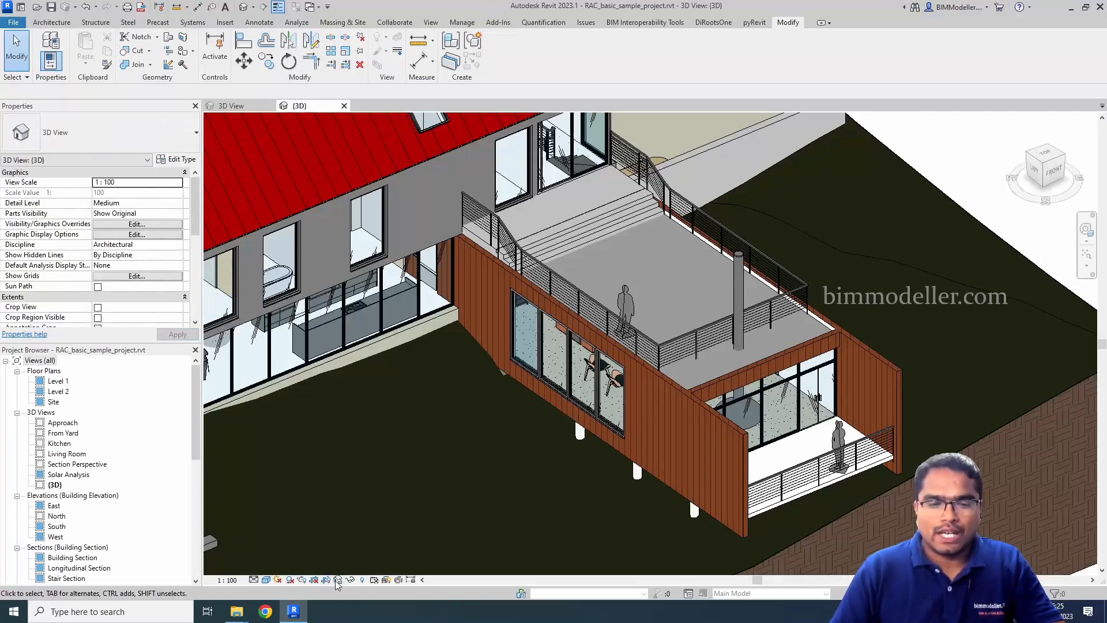
Try Tag by Category in the unlocked 3D view and dismiss the lock-view warning
click(338, 580)
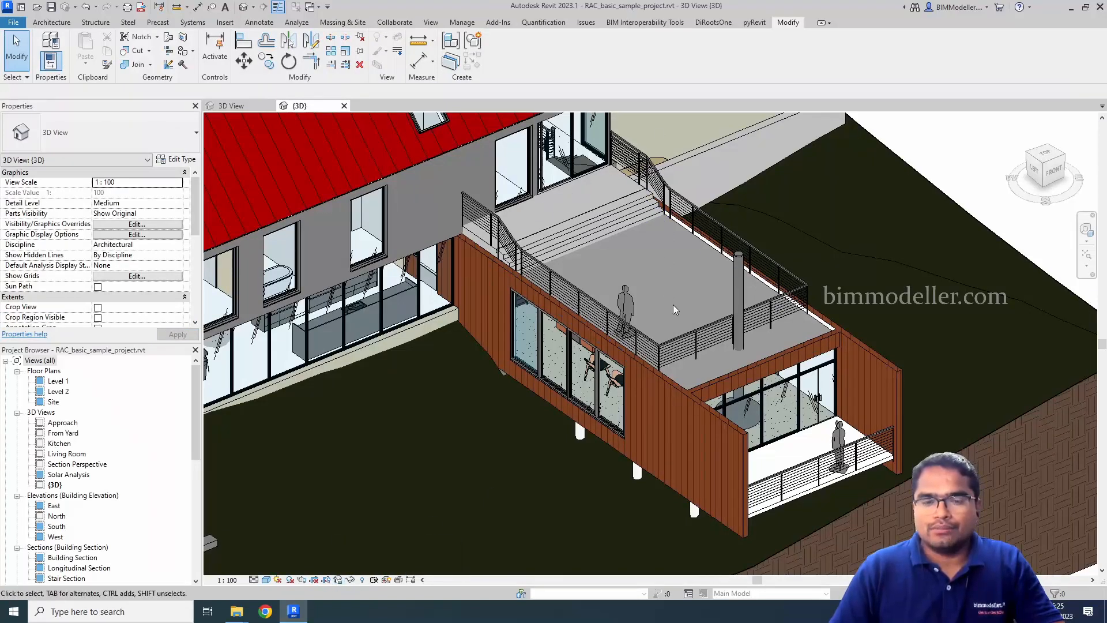
mouse_move(861, 392)
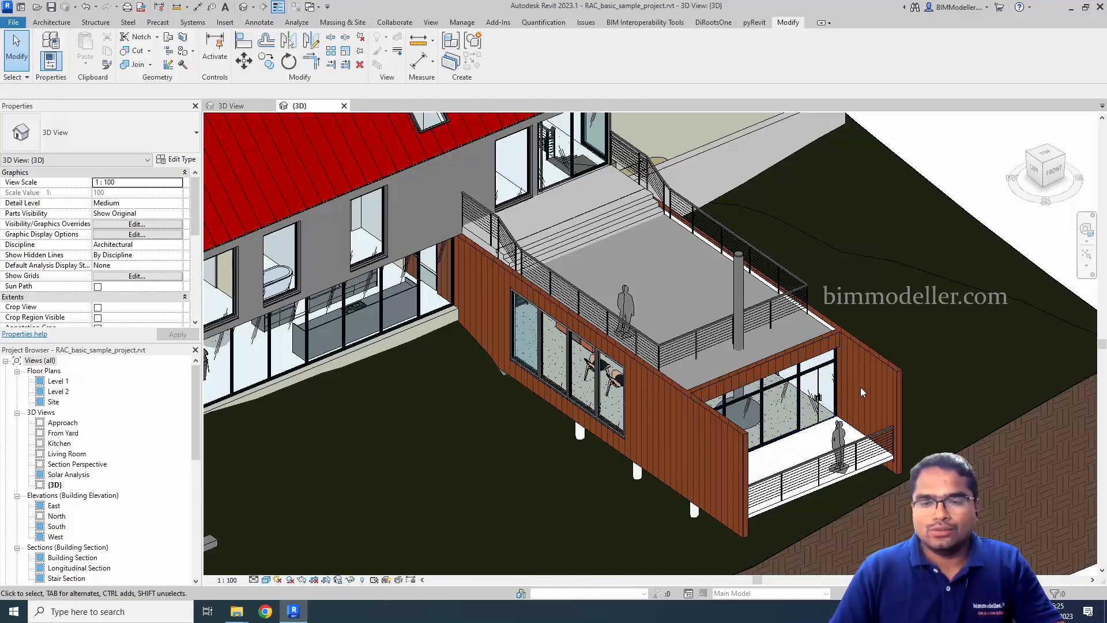
mouse_move(881, 396)
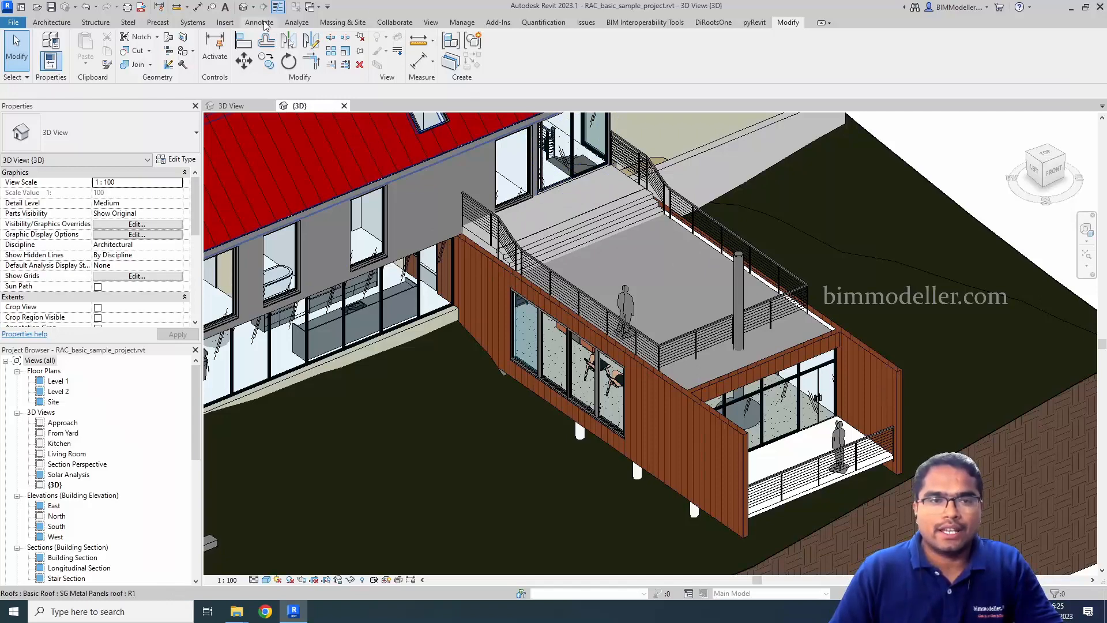
click(258, 22)
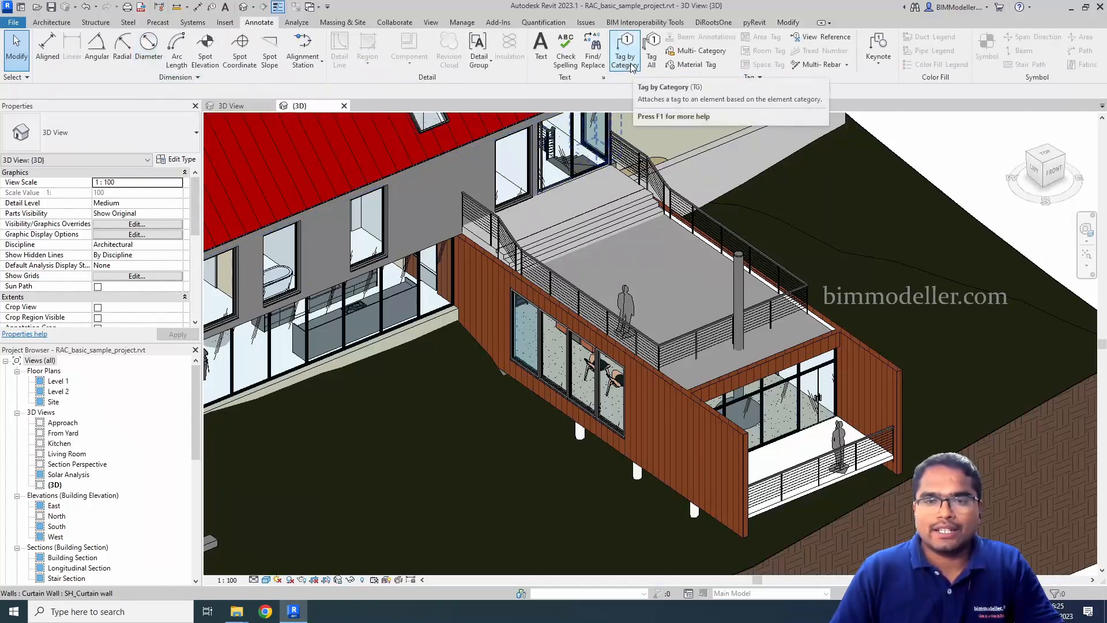
click(624, 50)
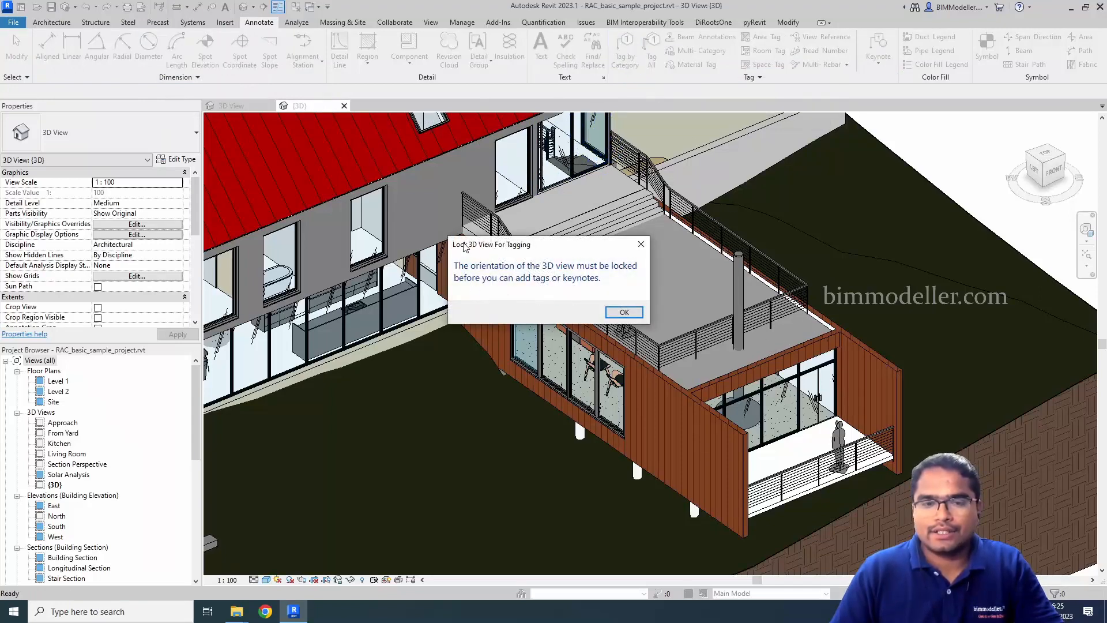
mouse_move(592, 296)
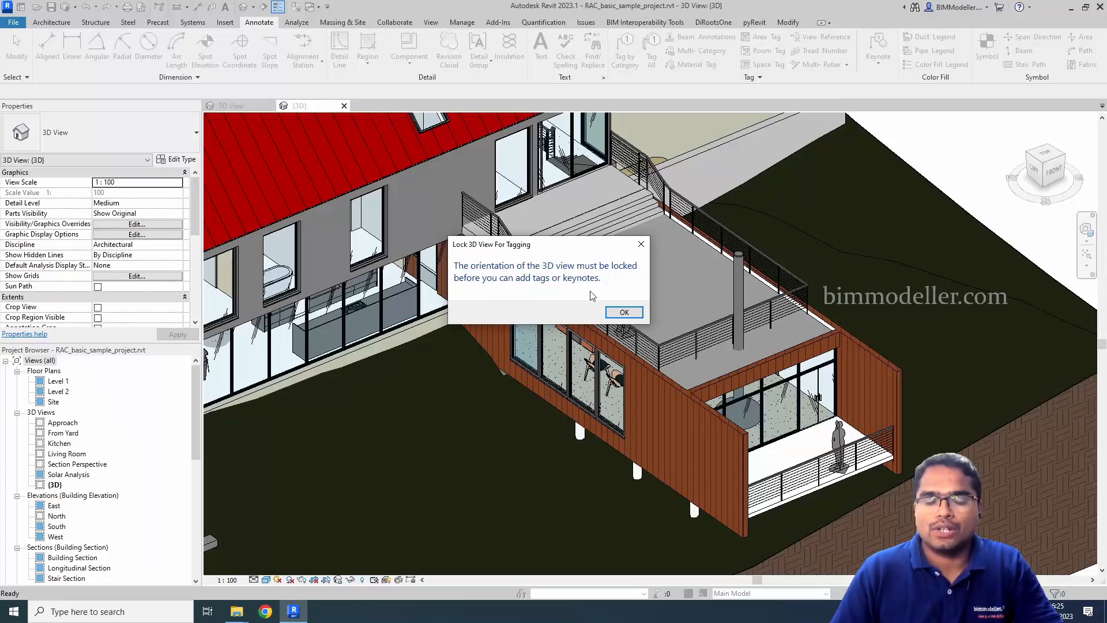
click(624, 312)
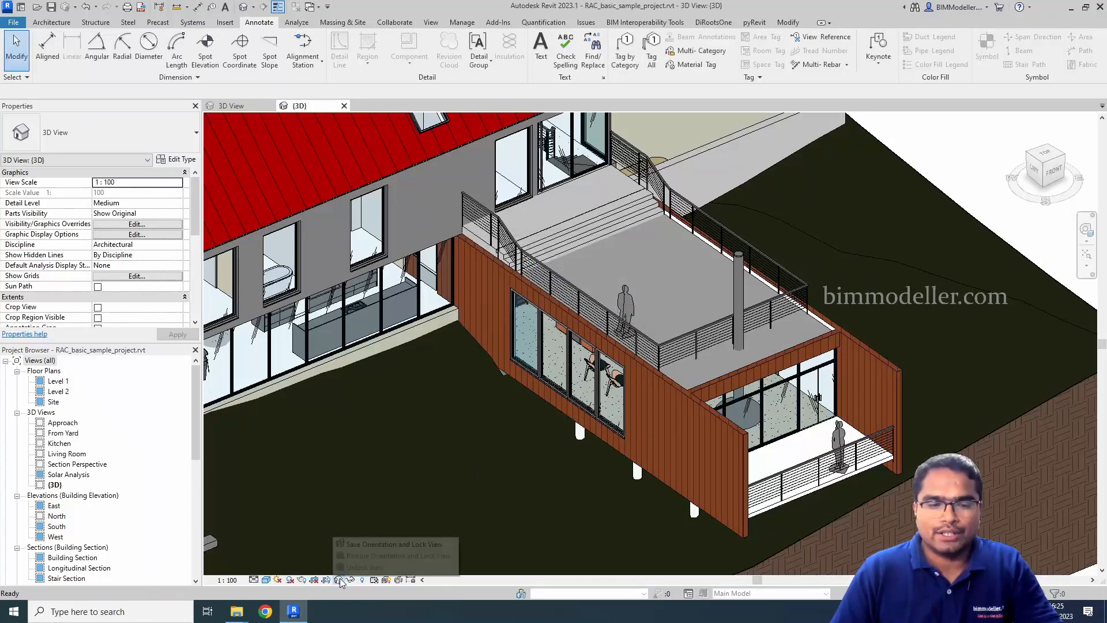
Save the house's 3D view orientation and lock it, entering its '3D view Exterior' name
click(394, 544)
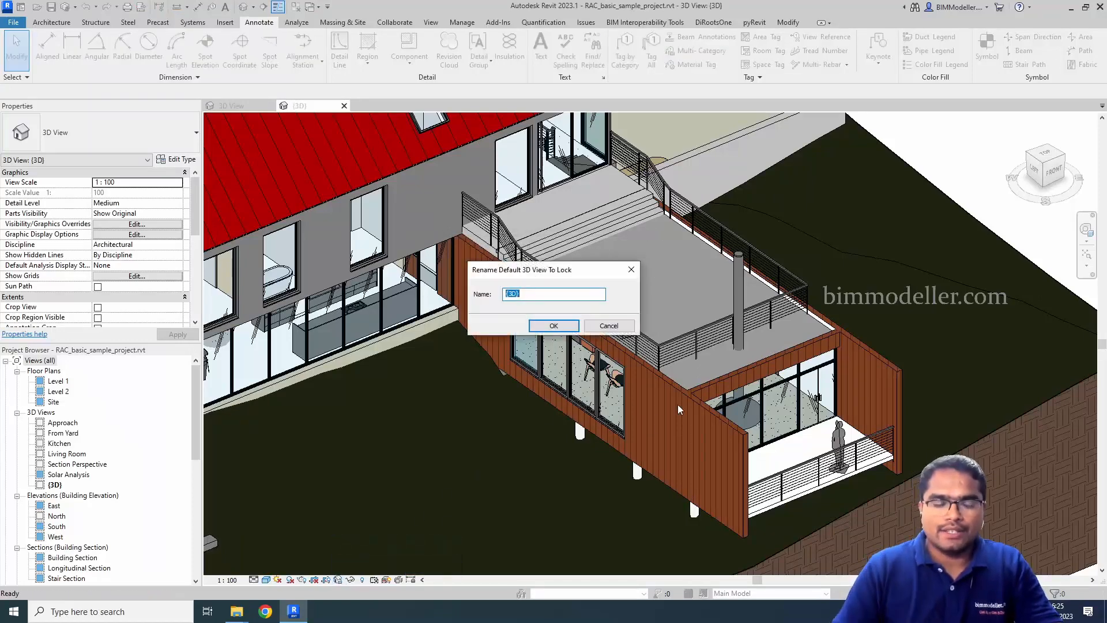
text(3)
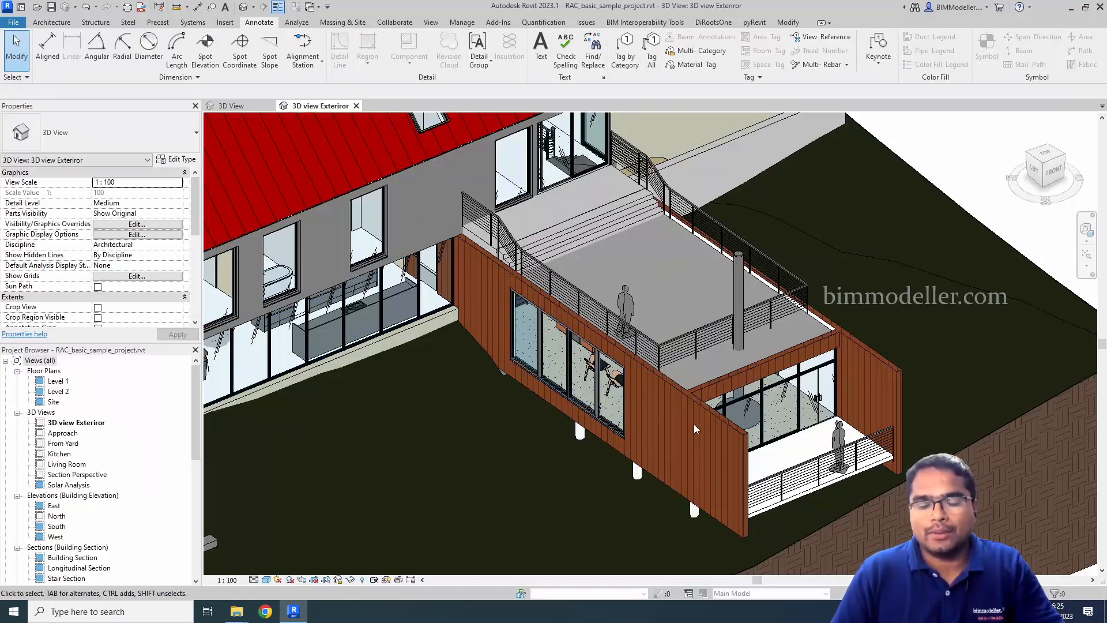
mouse_move(878, 384)
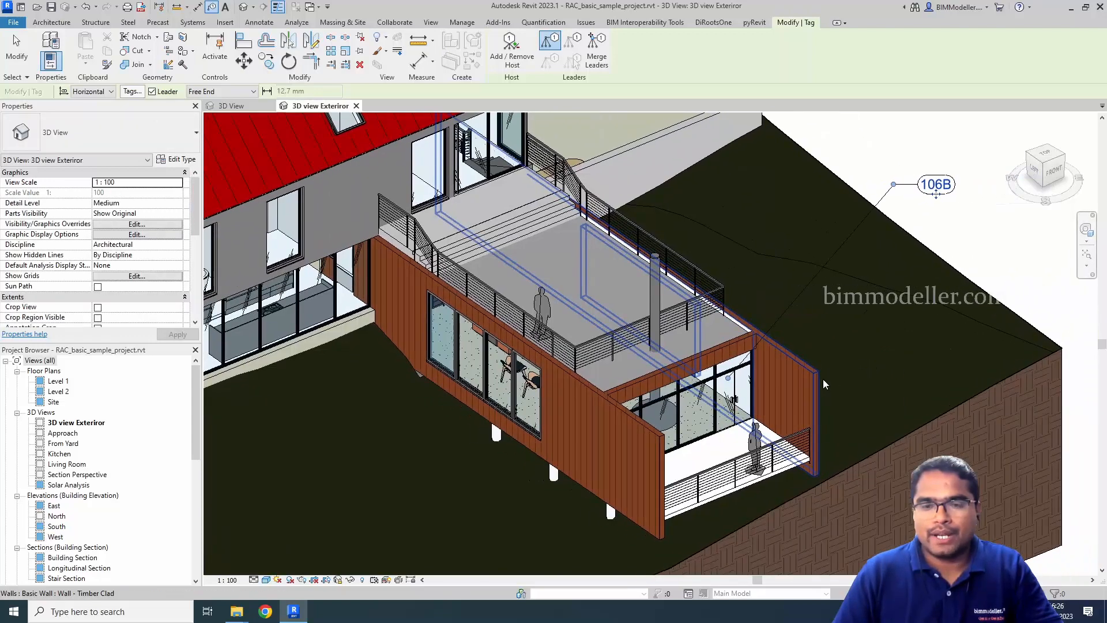
Tag the timber-clad wall, decline loading a wall tag, and tag the first window
click(628, 343)
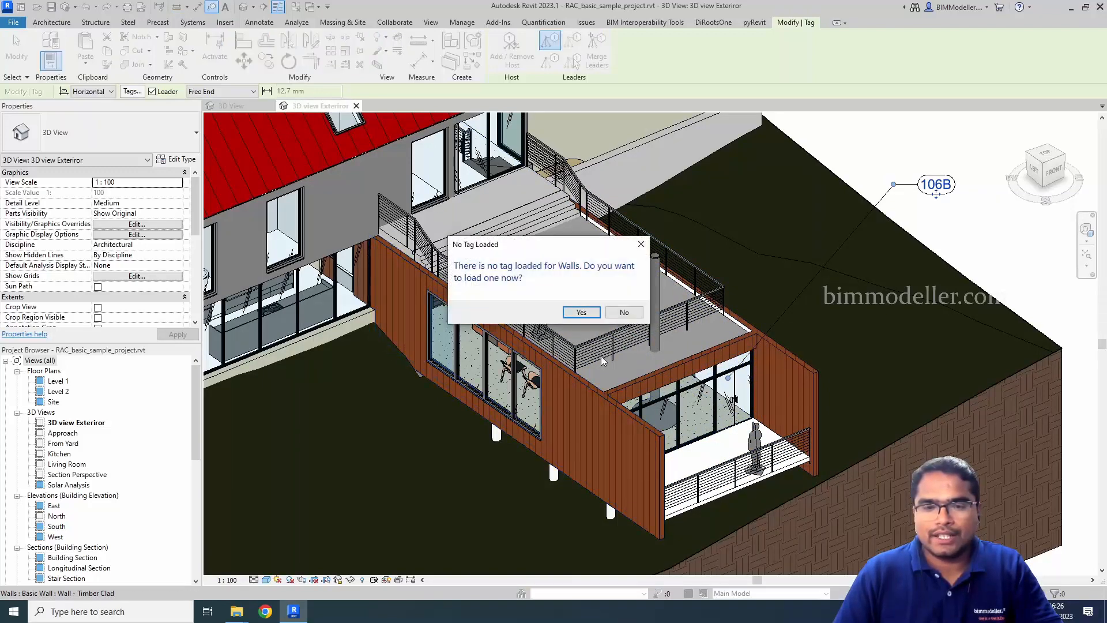
click(623, 312)
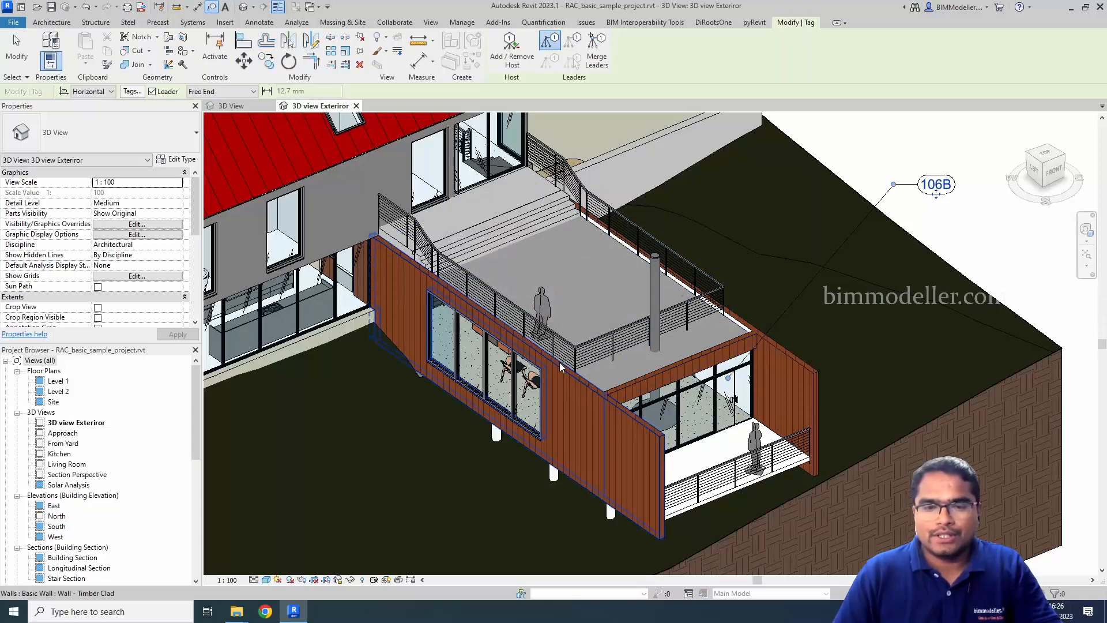
click(526, 381)
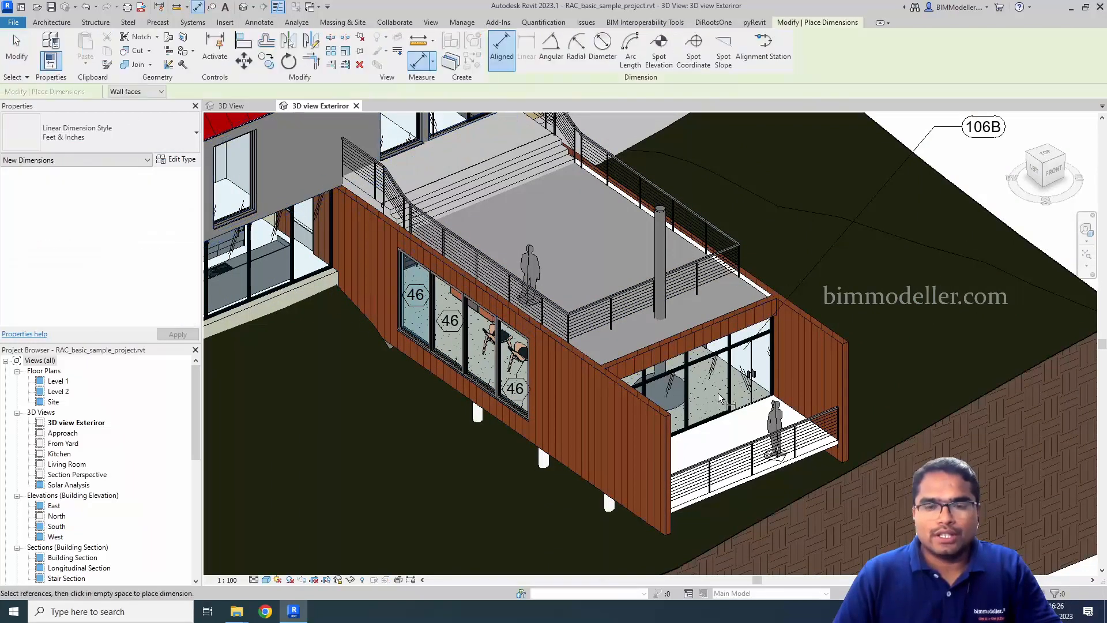
mouse_move(842, 359)
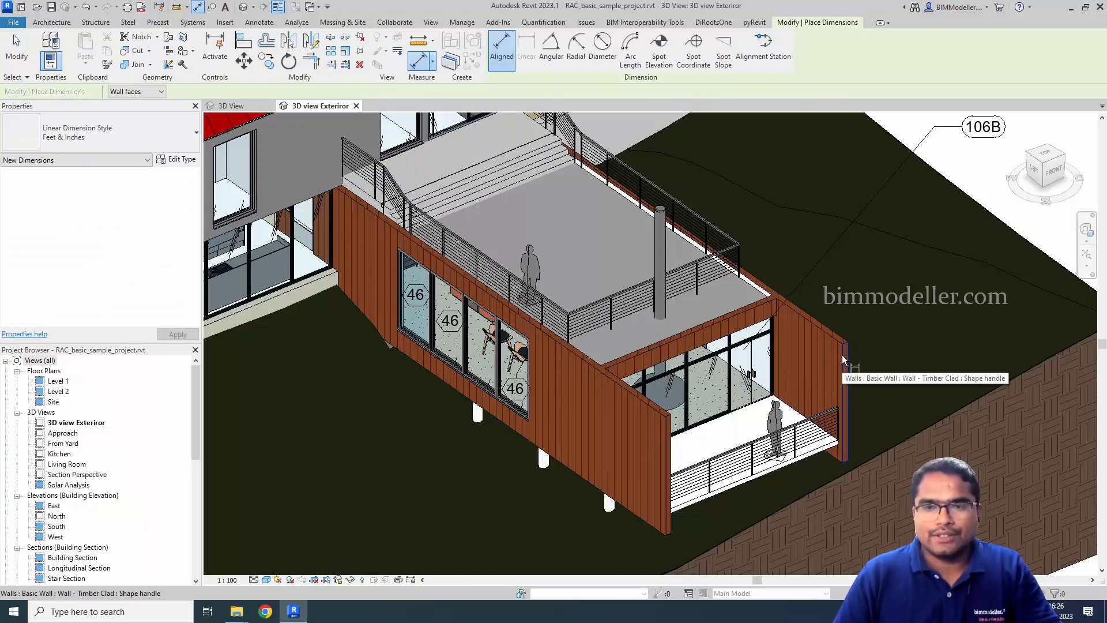
mouse_move(853, 357)
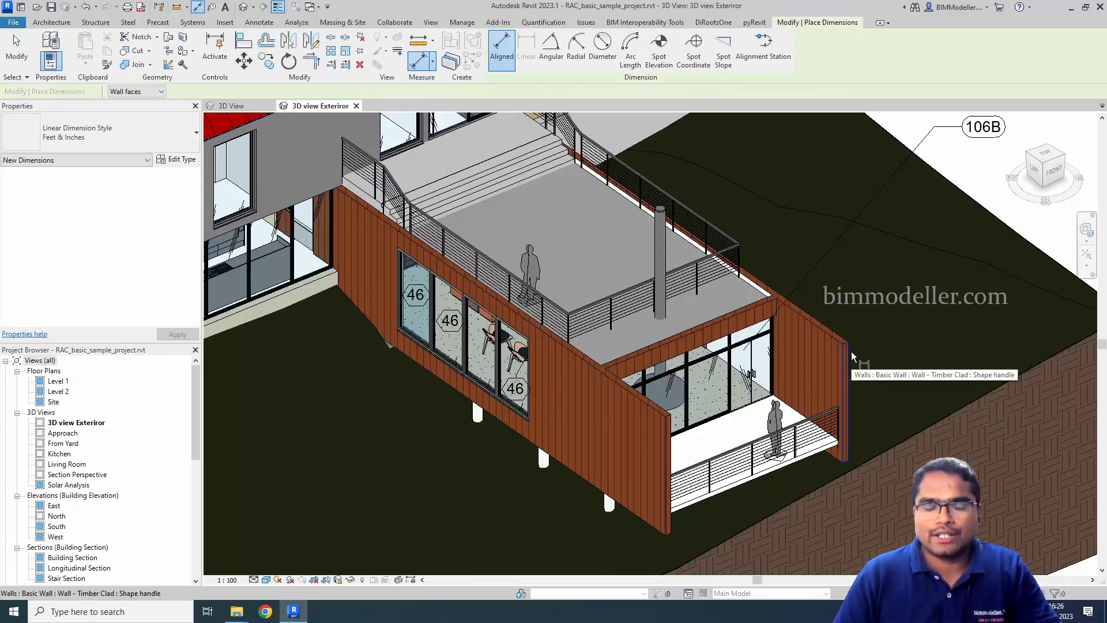
mouse_move(809, 239)
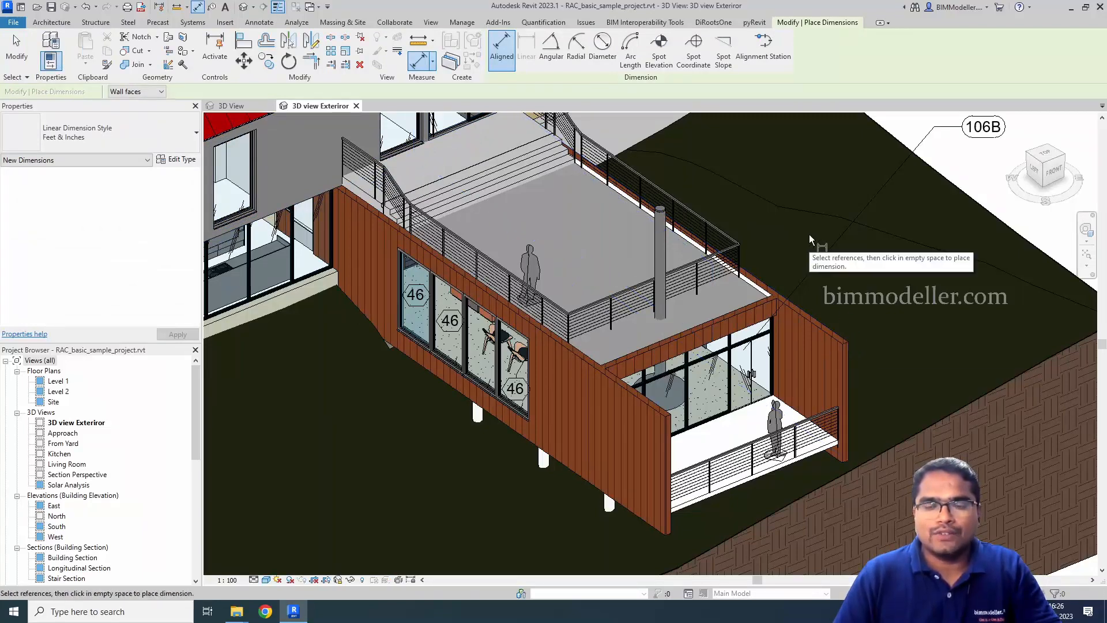
mouse_move(396, 131)
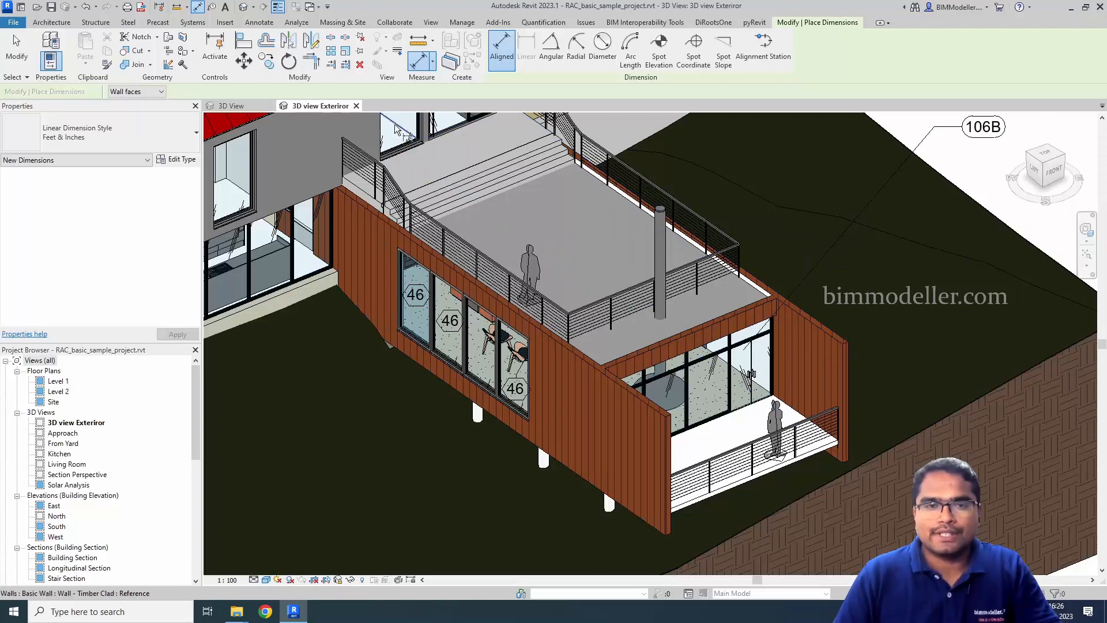
Place aligned dimensions 6202 and 3900 on the timber box's glazed curtain-wall end
click(50, 21)
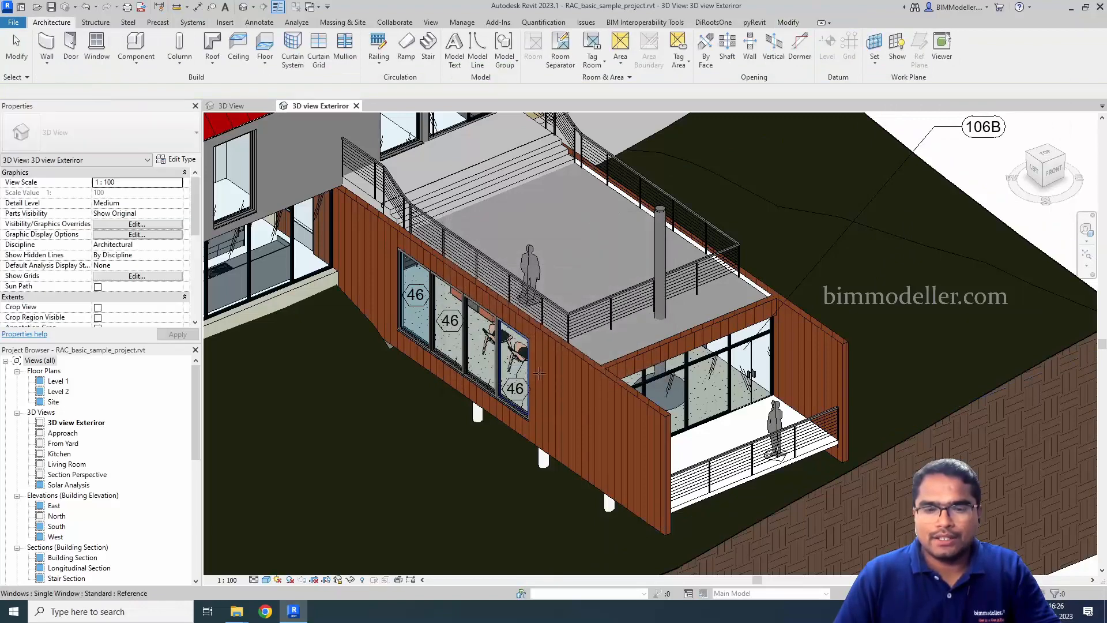
mouse_move(654, 410)
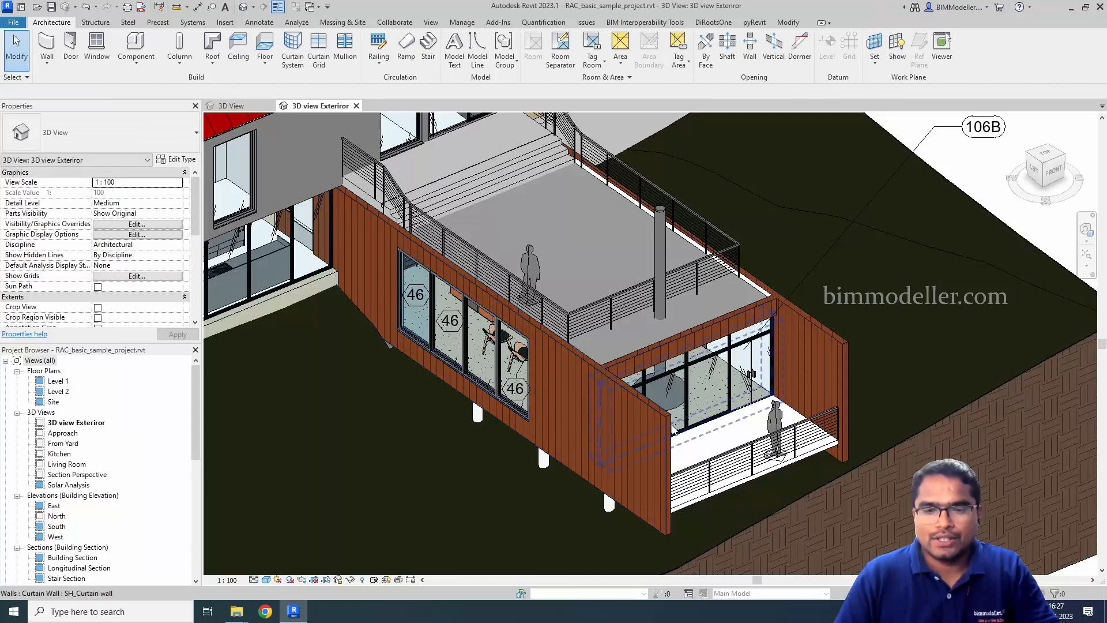
click(671, 427)
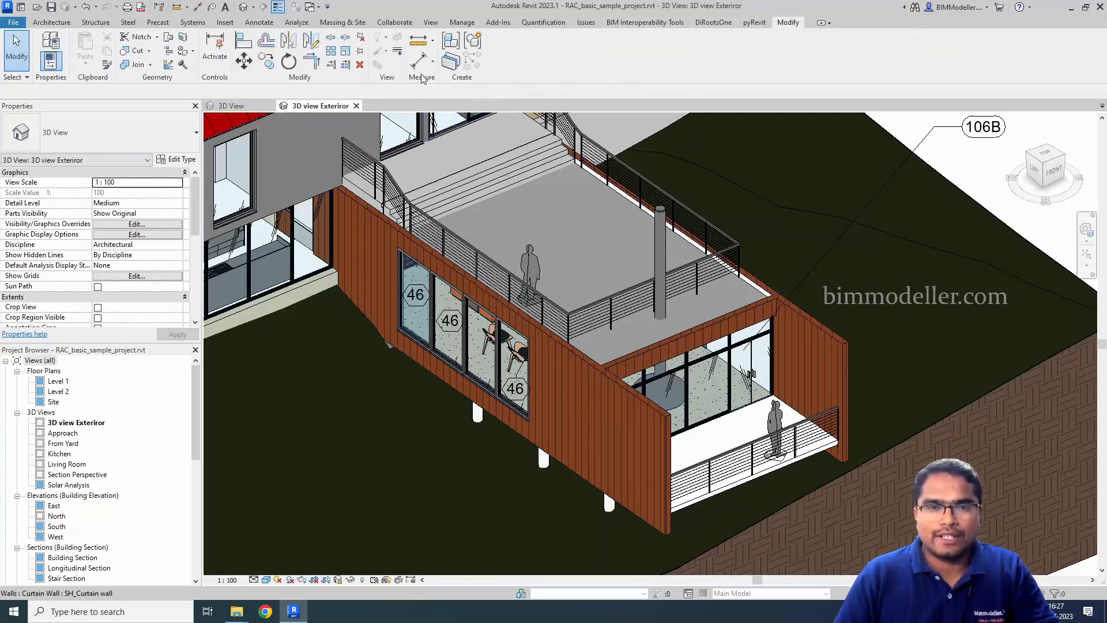
click(420, 50)
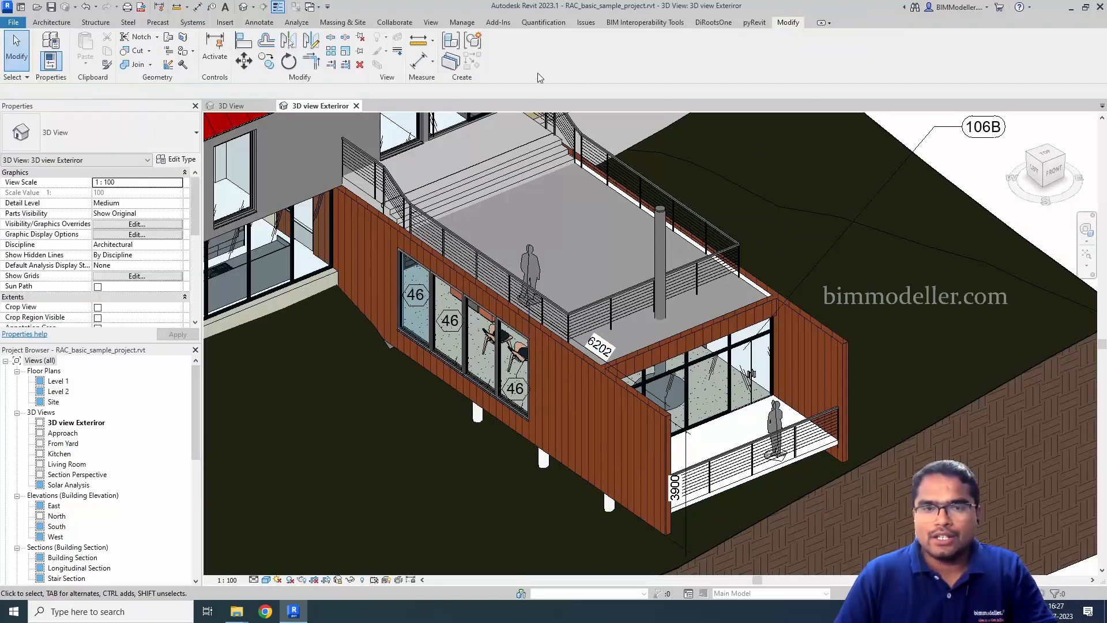
click(51, 22)
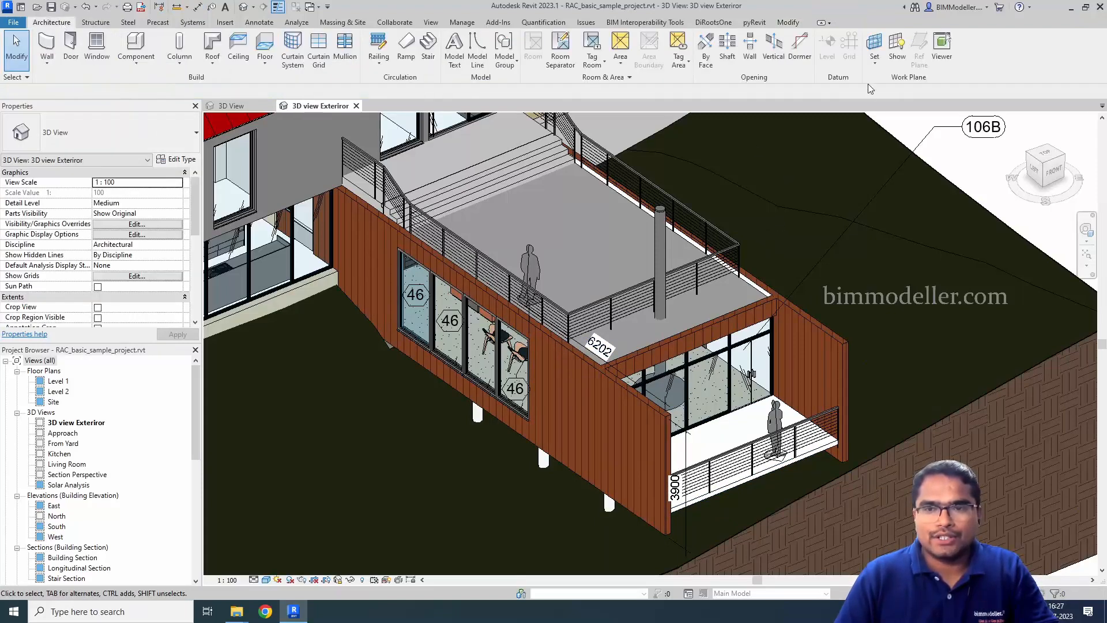
click(874, 49)
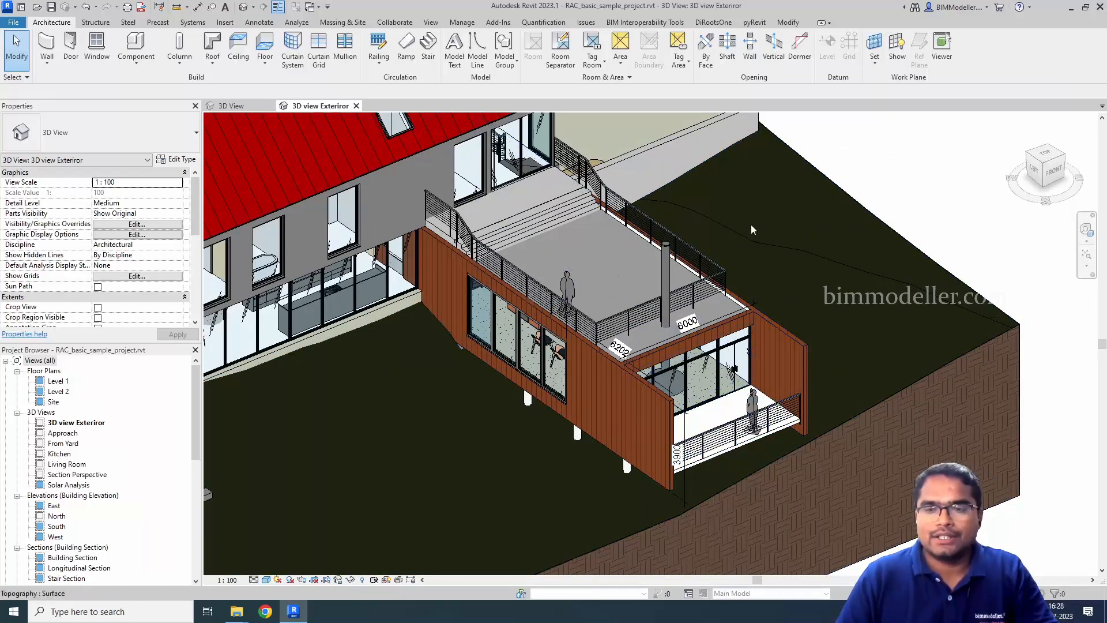
mouse_move(874, 377)
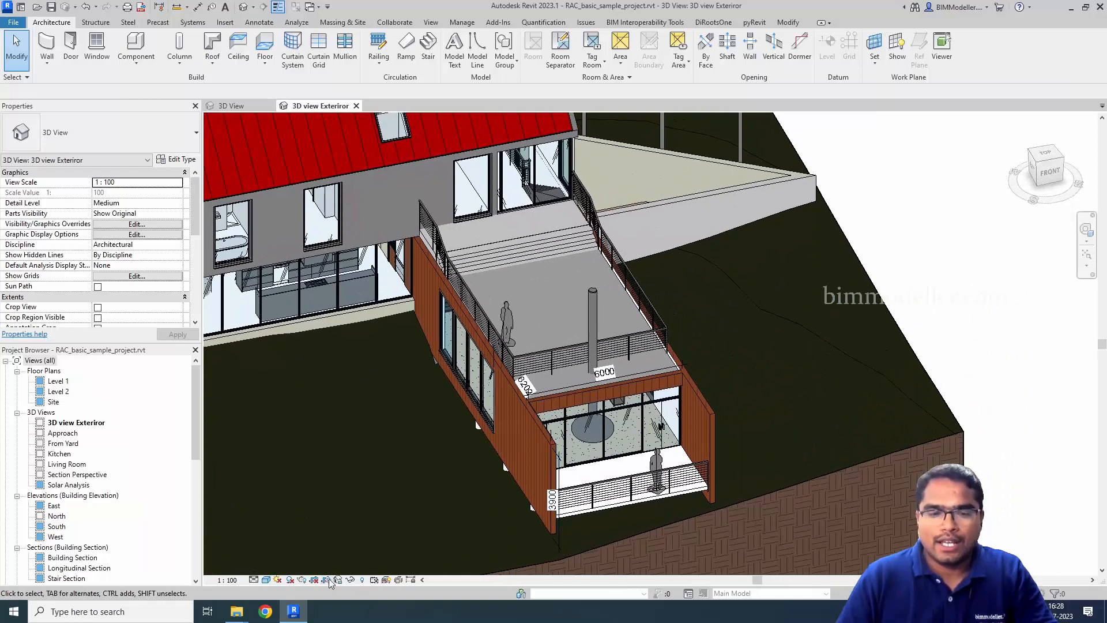
Restore the exterior 3D view's saved locked orientation from the view control bar
click(339, 579)
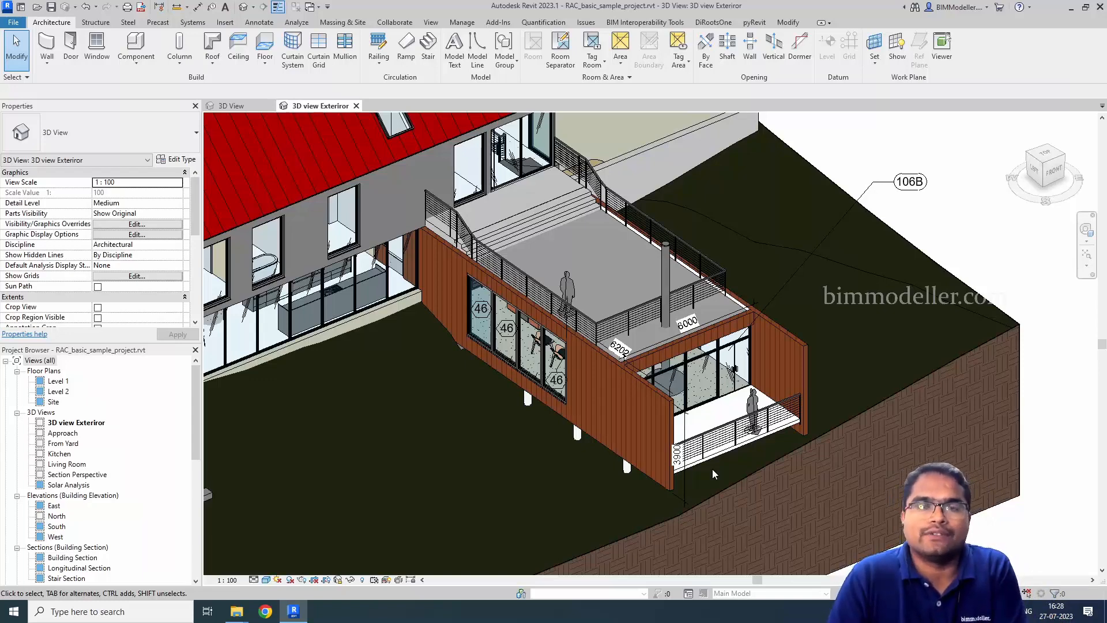
click(405, 598)
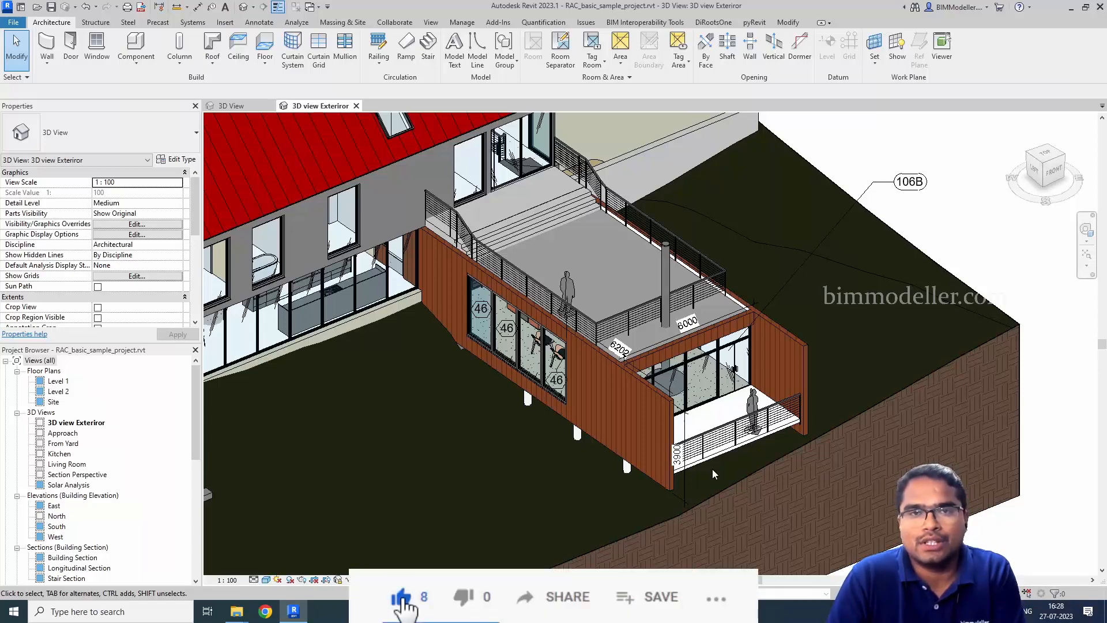